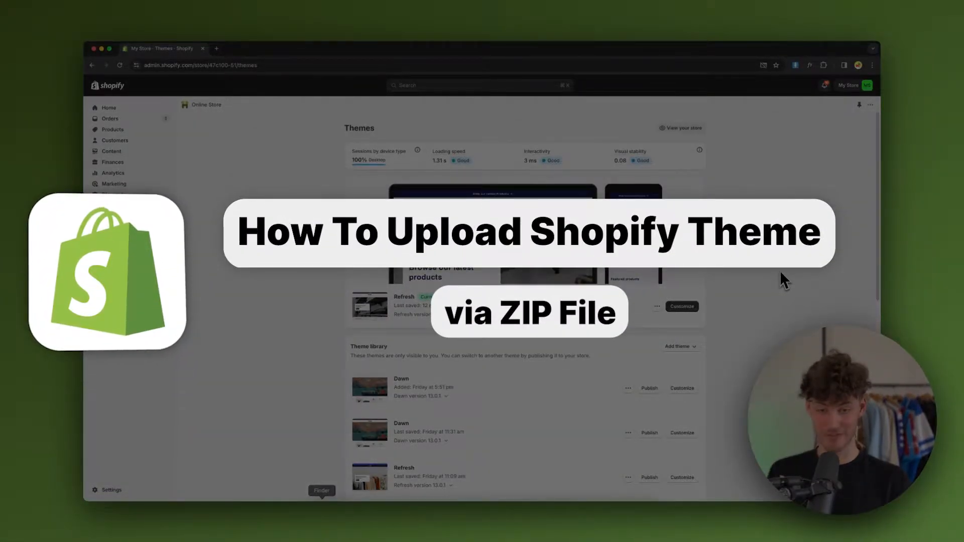
- Preview the live storefront of the current Refresh theme, then return to the Themes page
{"action": "left_click", "coordinate": [708, 378]}
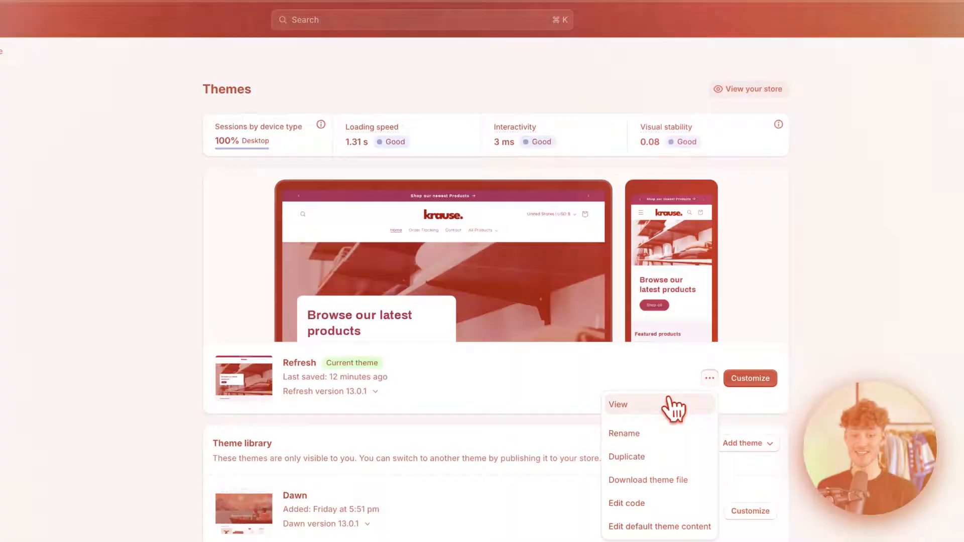
{"action": "left_click", "coordinate": [618, 404]}
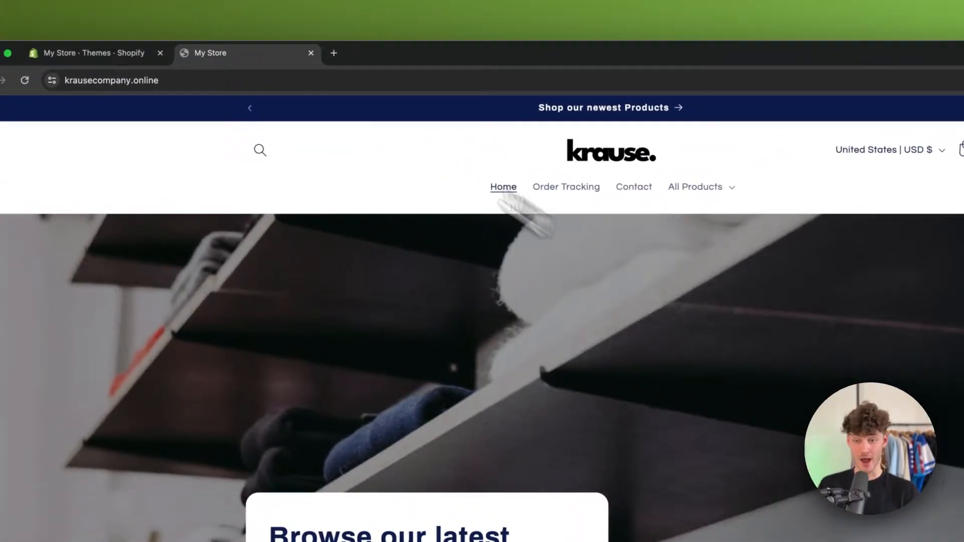
{"action": "left_click", "coordinate": [92, 52]}
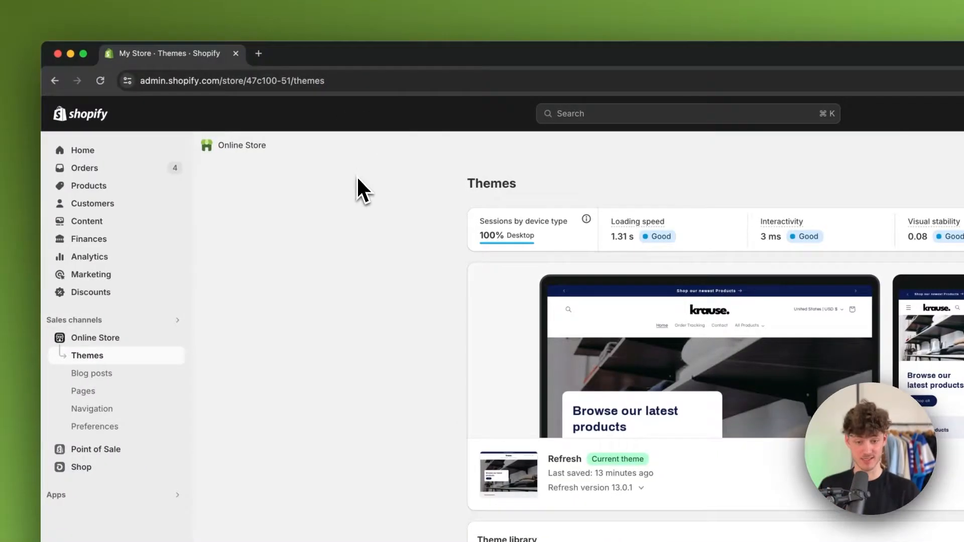
- Scroll to the Theme library and start a theme upload from a zip file
{"action": "scroll", "scroll_direction": "down", "scroll_amount": 3}
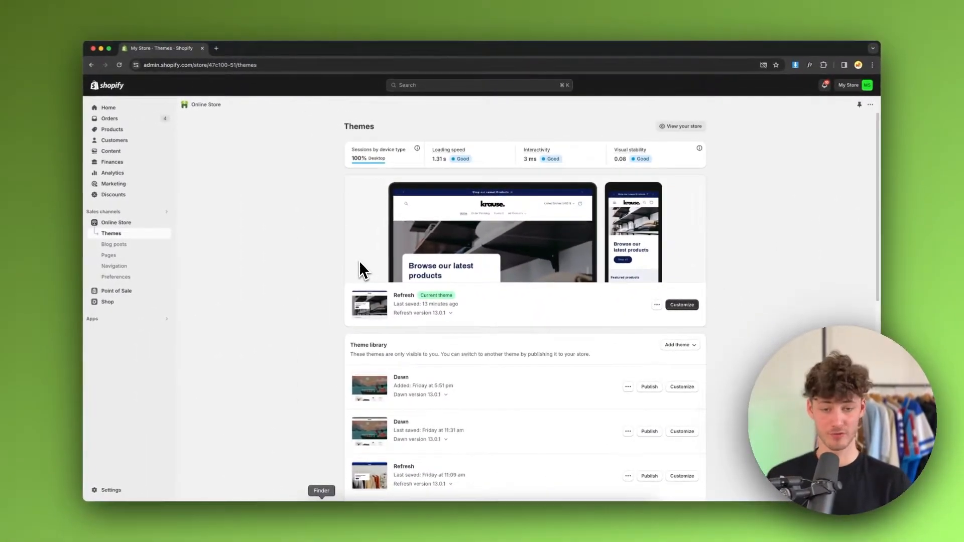
{"action": "mouse_move", "coordinate": [332, 249]}
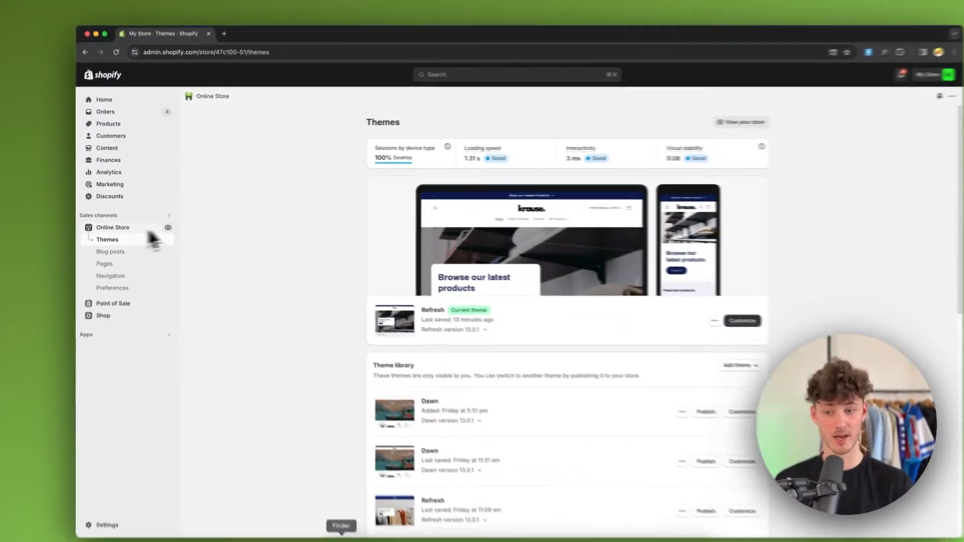
{"action": "scroll", "scroll_direction": "down", "scroll_amount": 3}
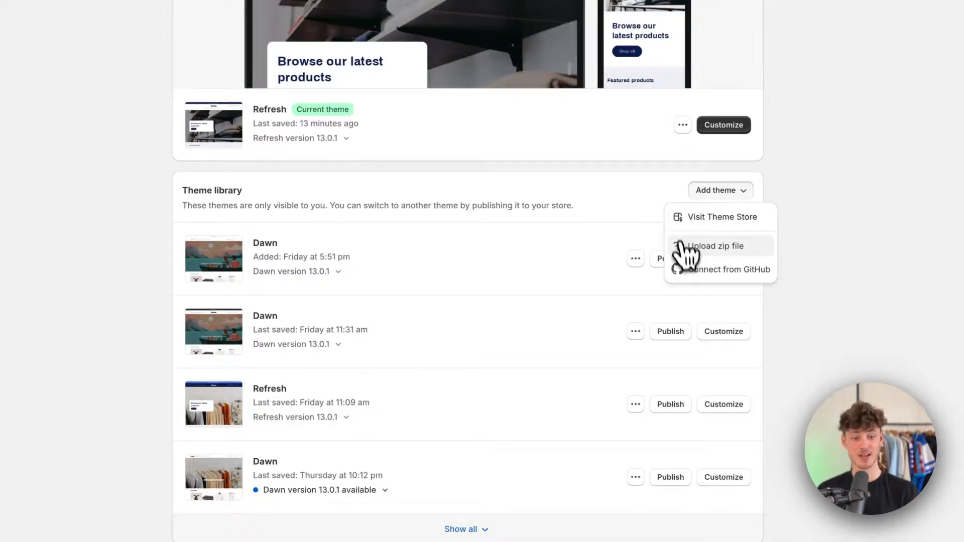
{"action": "left_click", "coordinate": [715, 246]}
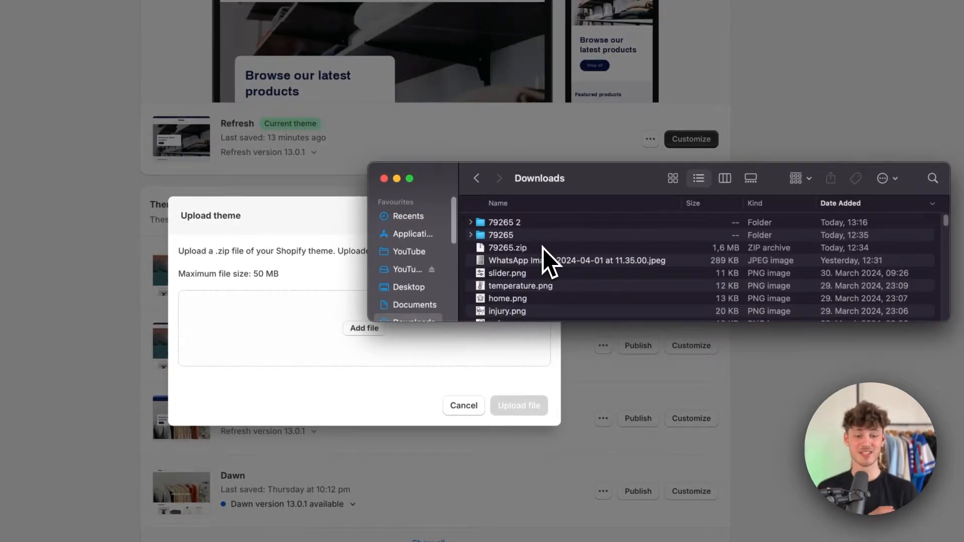
- Attach and submit 79265.zip, which Shopify rejects for missing layout/theme.liquid
{"action": "left_click", "coordinate": [507, 247]}
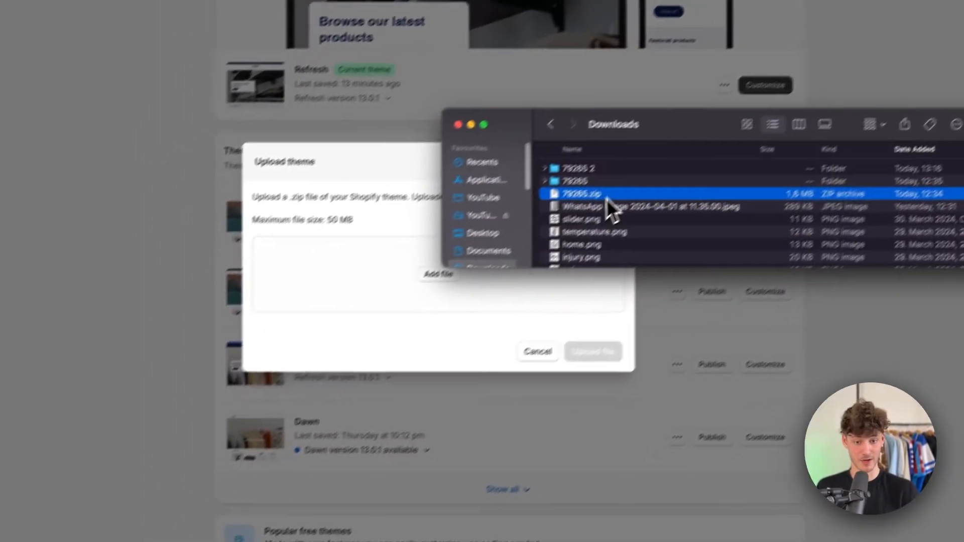
{"action": "double_click", "coordinate": [581, 193]}
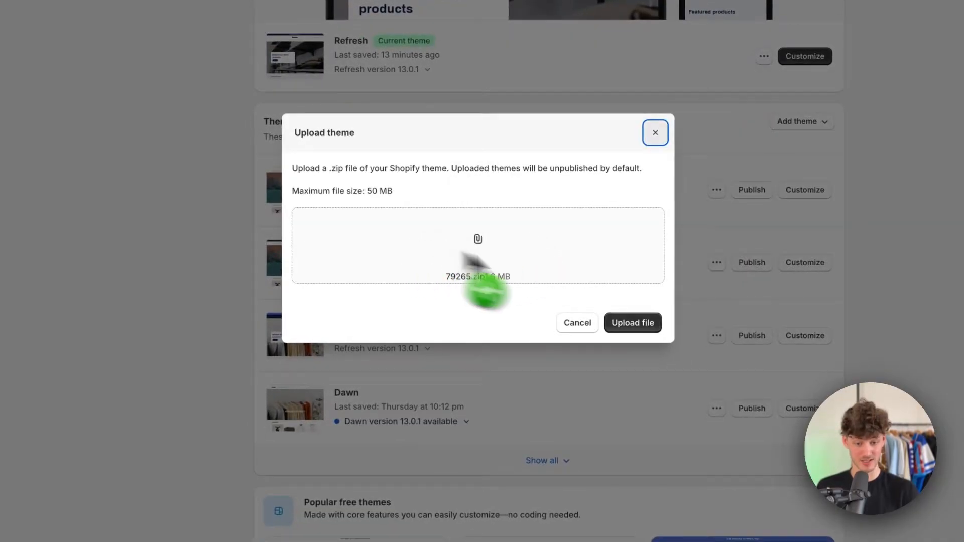
{"action": "left_click", "coordinate": [631, 323]}
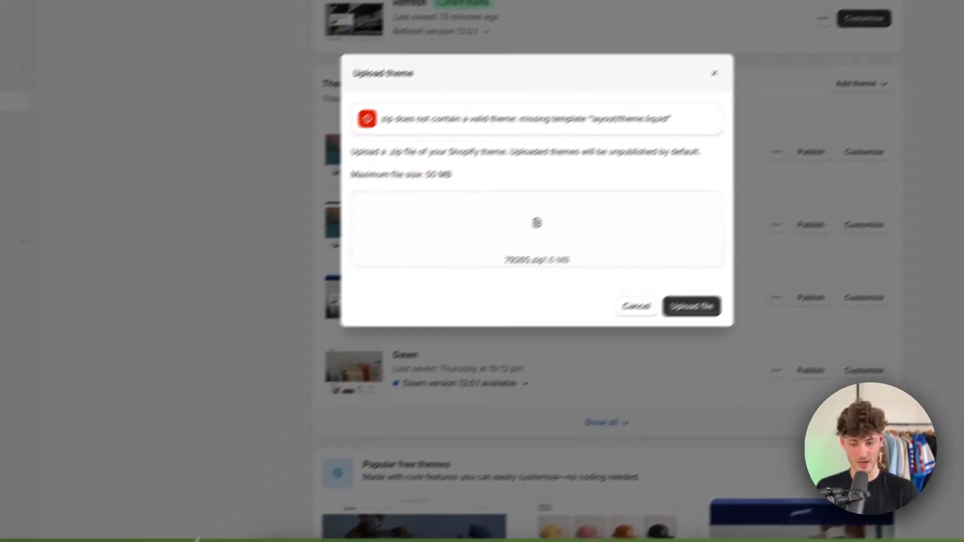
- Replace the file with theme644.zip from the extracted 79265 folder and upload it
{"action": "left_click", "coordinate": [591, 190]}
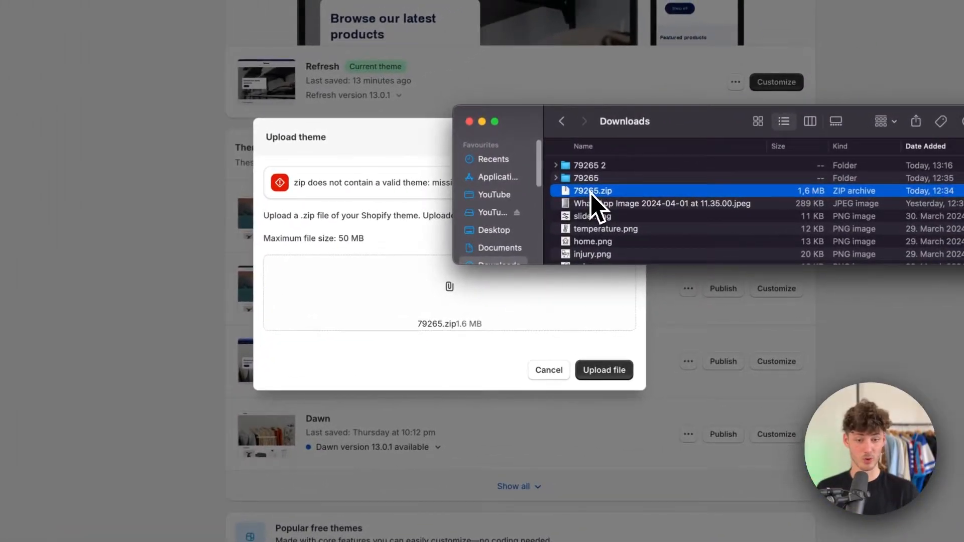
{"action": "left_click", "coordinate": [555, 178]}
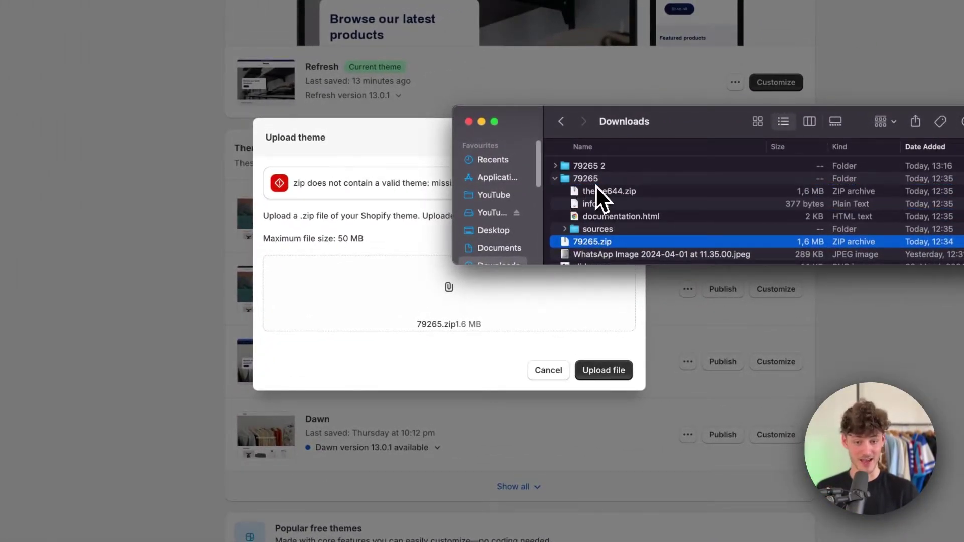
{"action": "left_click", "coordinate": [585, 178]}
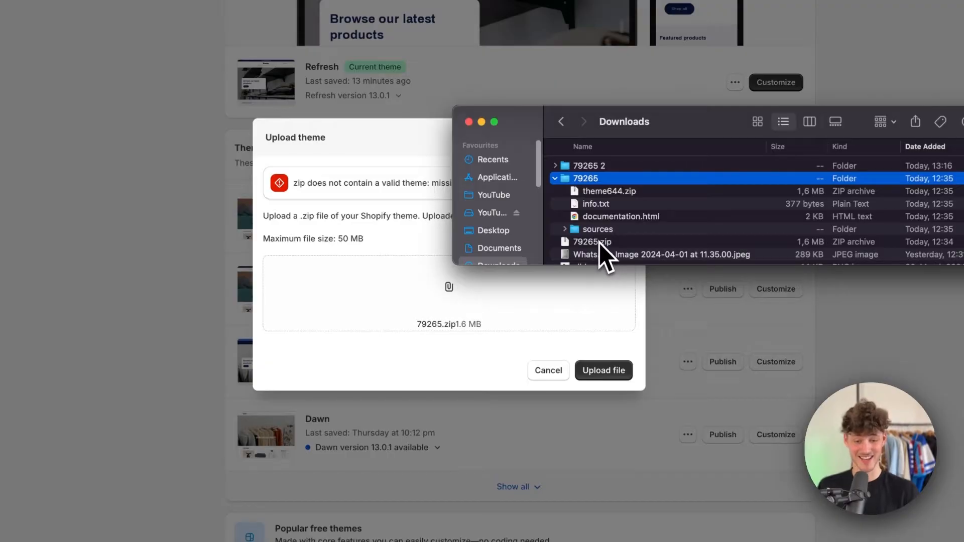
{"action": "mouse_move", "coordinate": [611, 212]}
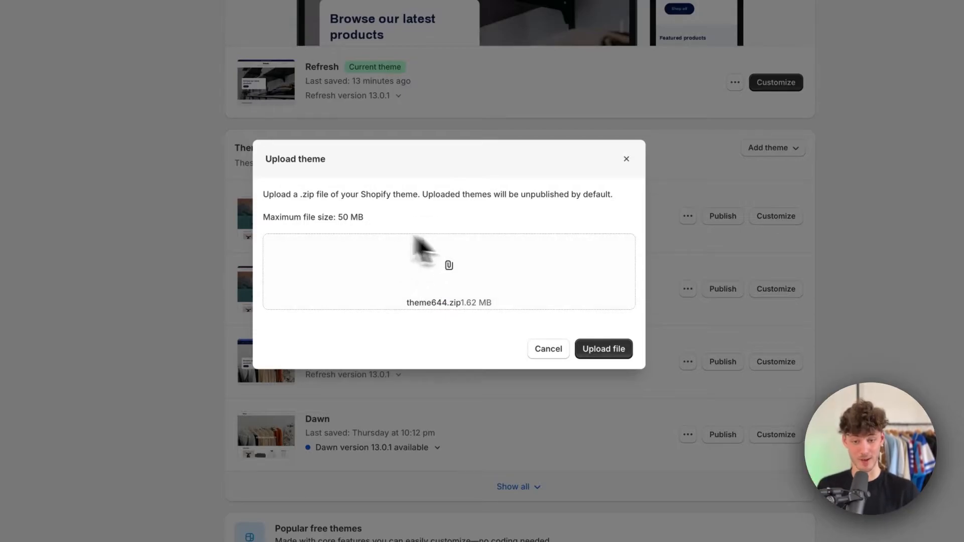
{"action": "left_click", "coordinate": [603, 349]}
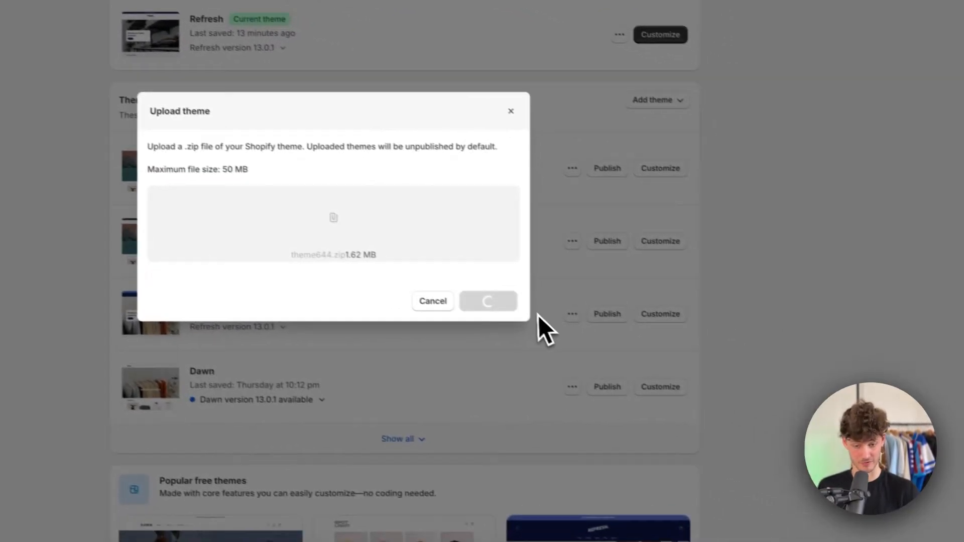
- Wait for theme644 to install, then cancel publishing so it stays a draft
{"action": "left_click", "coordinate": [488, 301]}
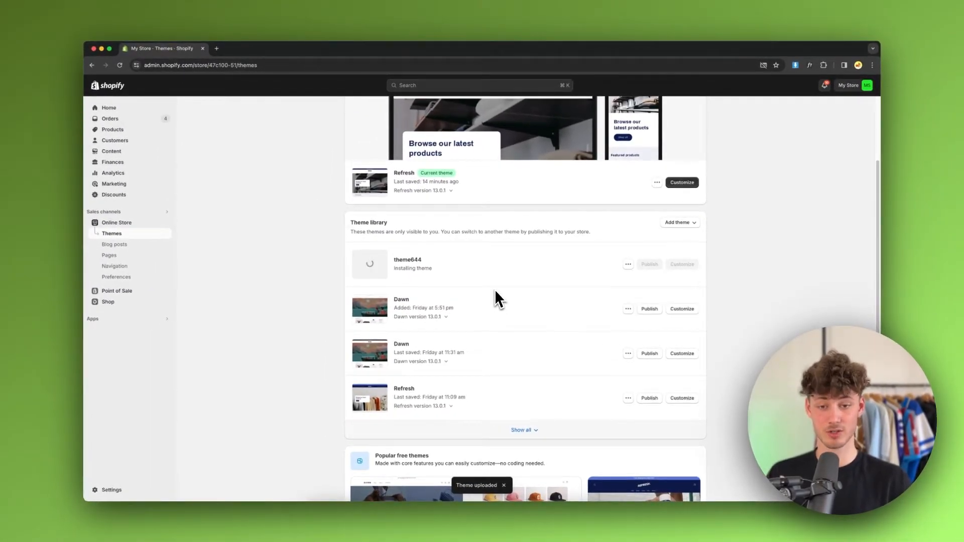
{"action": "scroll", "scroll_direction": "up", "scroll_amount": 3}
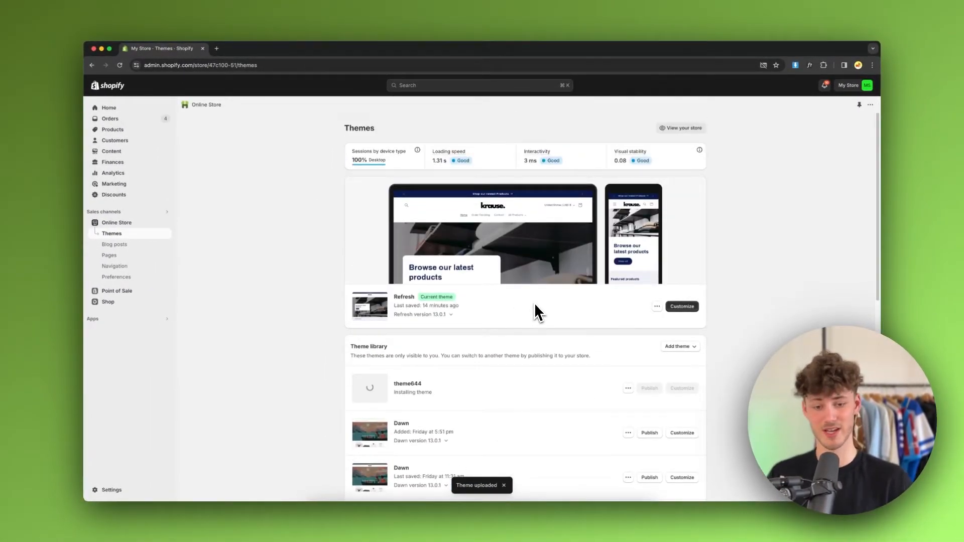
{"action": "mouse_move", "coordinate": [548, 320]}
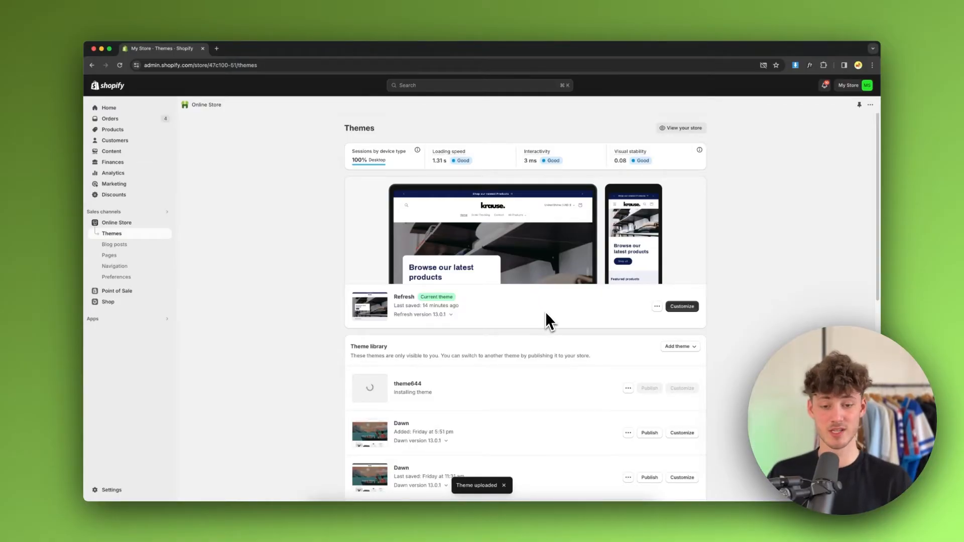
{"action": "mouse_move", "coordinate": [548, 337]}
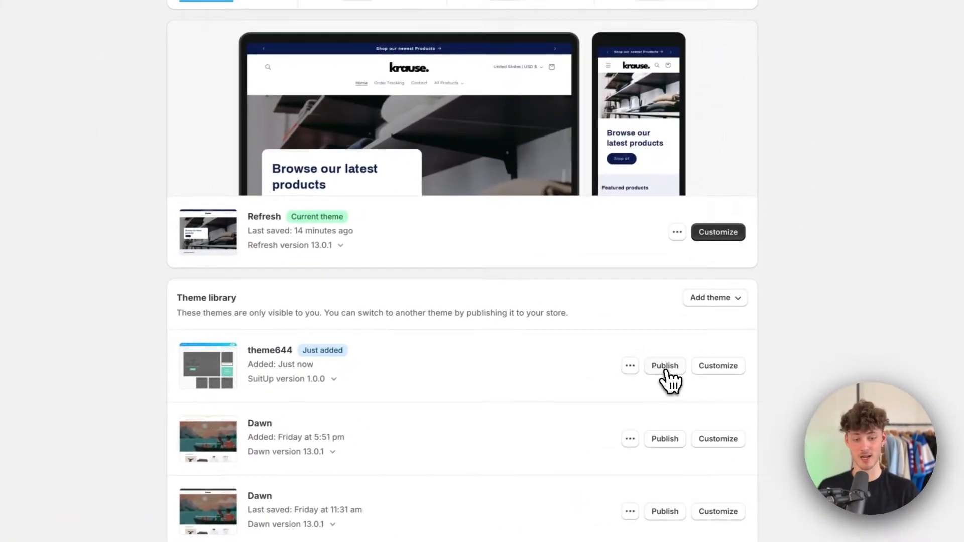
{"action": "left_click", "coordinate": [664, 366]}
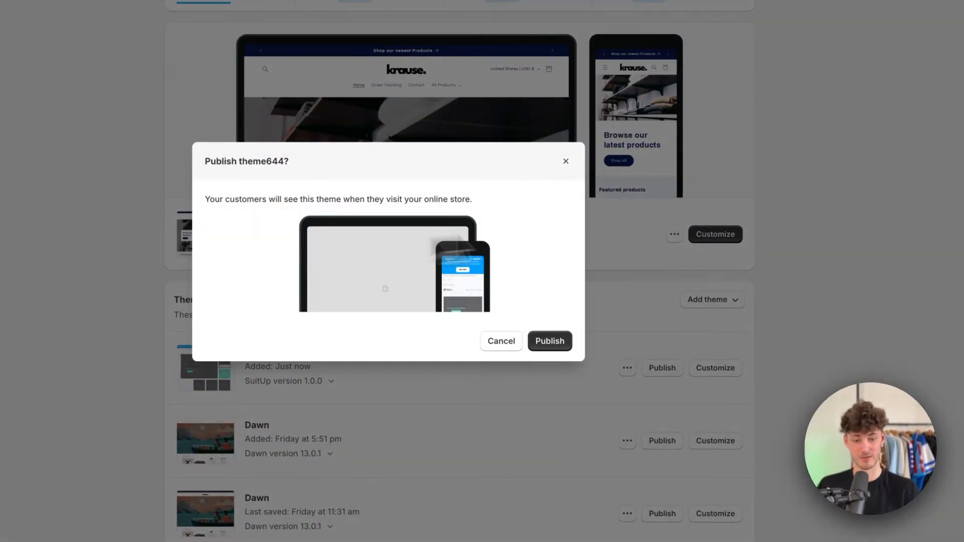
{"action": "left_click", "coordinate": [549, 340]}
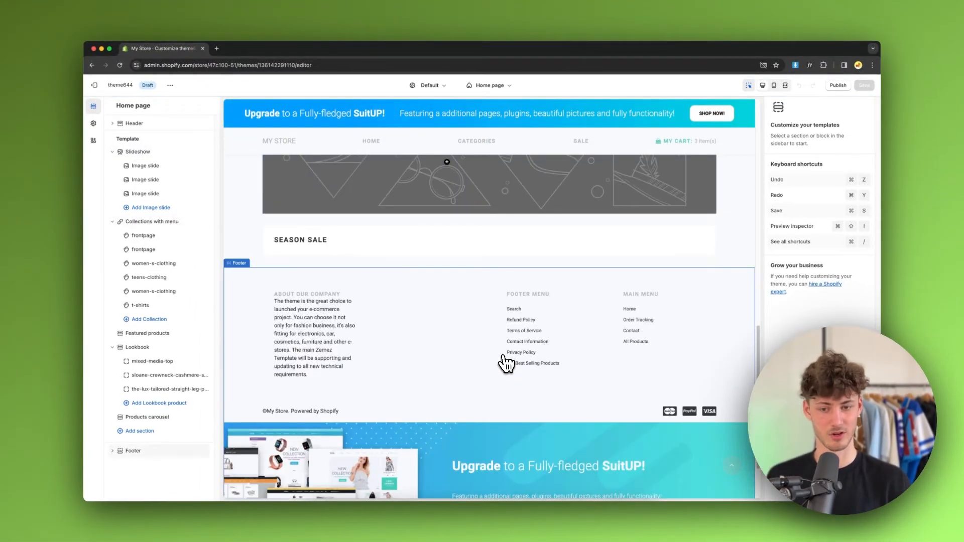
- Select the home page slideshow in the preview and open its second image slide
{"action": "scroll", "scroll_direction": "up", "scroll_amount": 3}
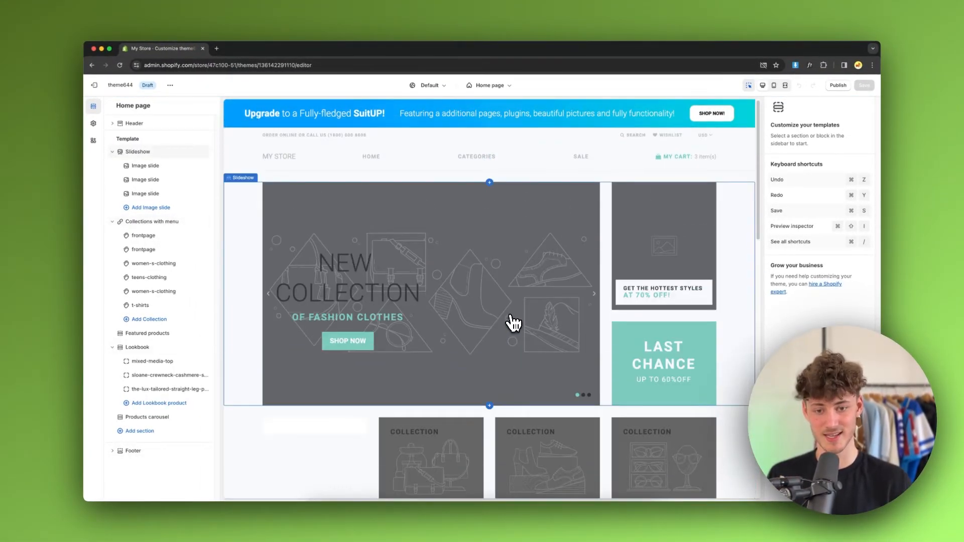
{"action": "left_click", "coordinate": [145, 178]}
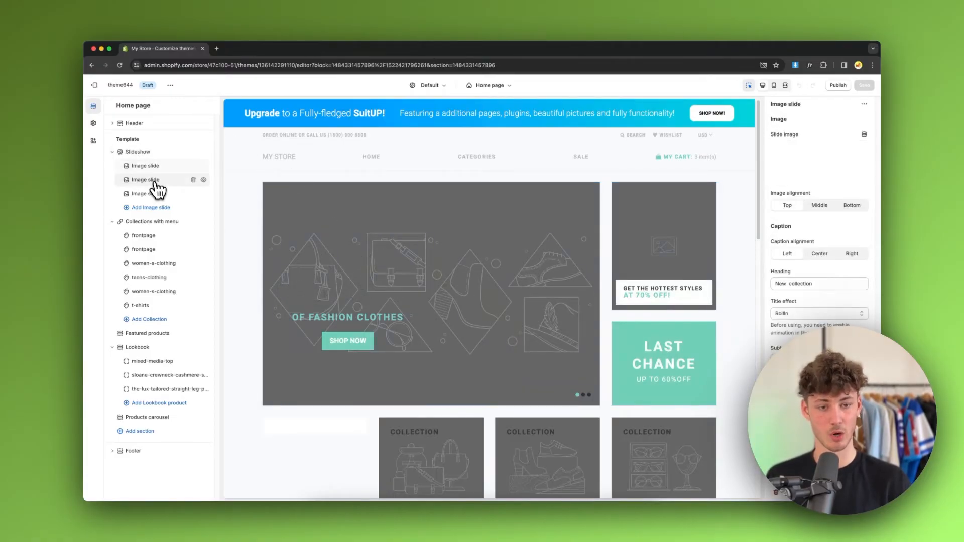
{"action": "left_click", "coordinate": [145, 193]}
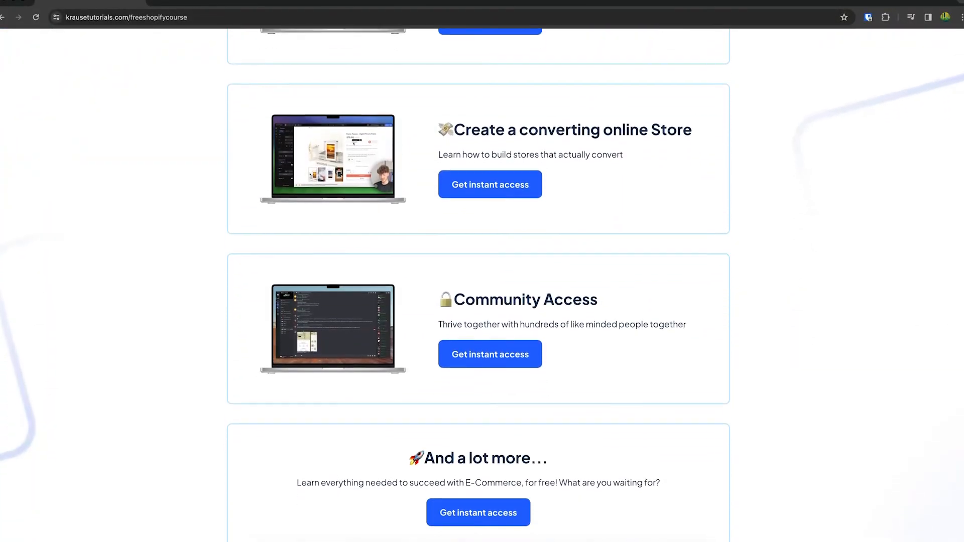
{"action": "scroll", "scroll_direction": "up", "scroll_amount": 3}
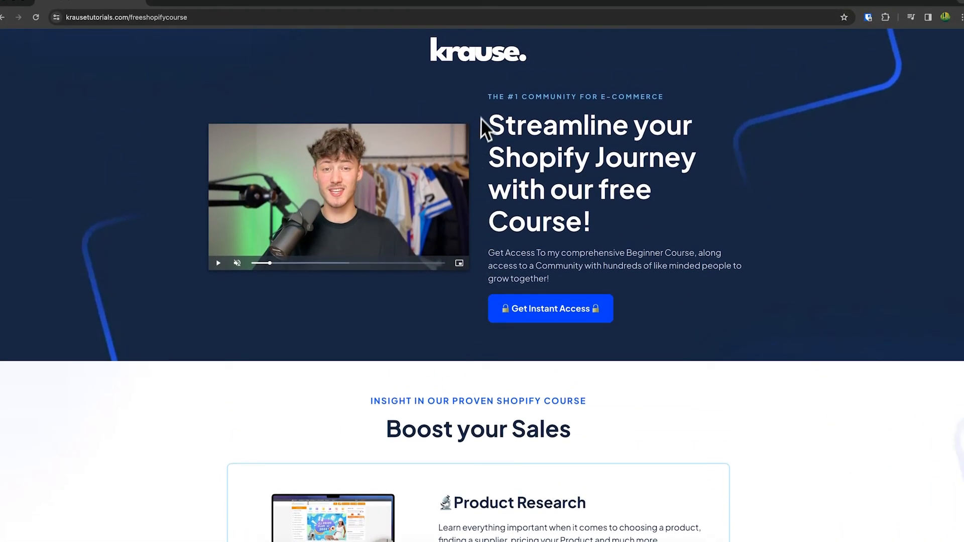